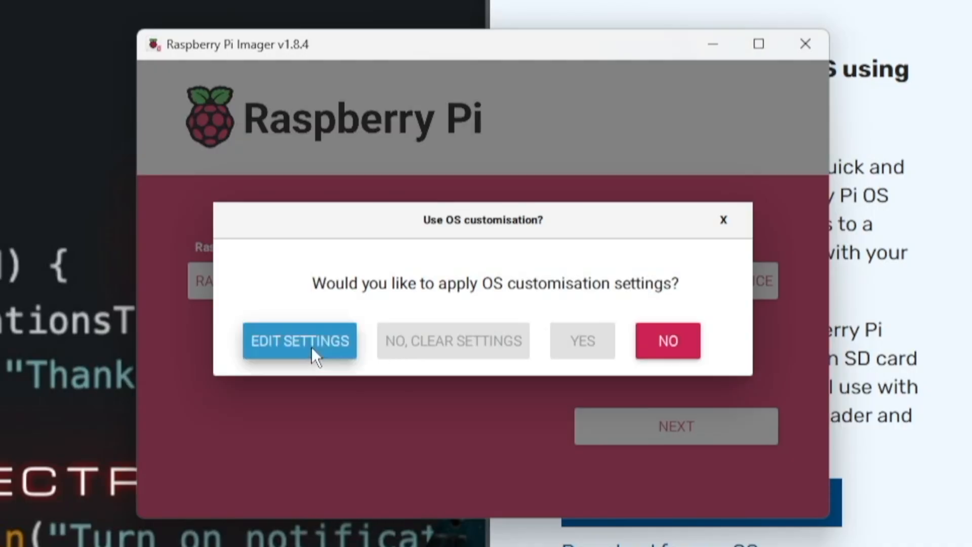
Set a username and password and configure wireless LAN 'MyWifiNet' in OS customisation, then save
click(300, 340)
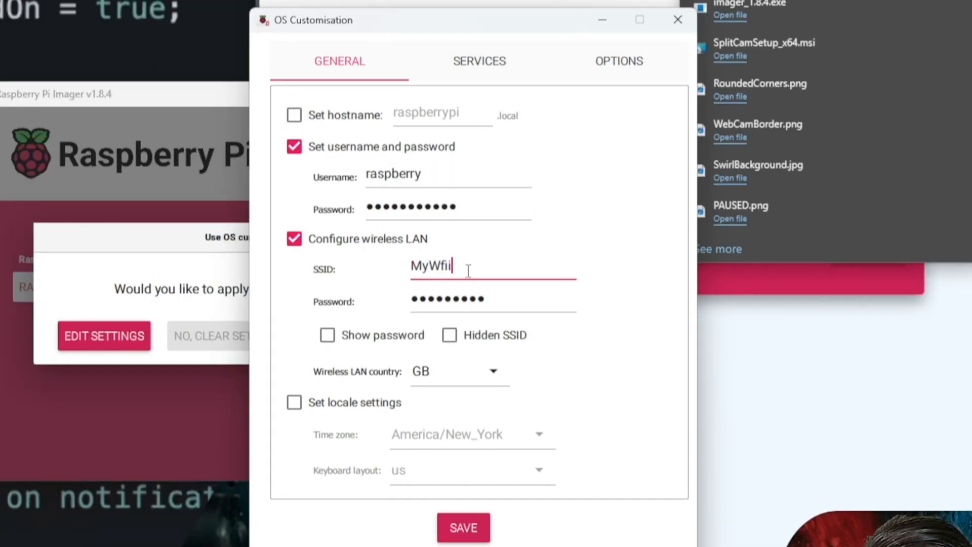
text(MyWifiNet)
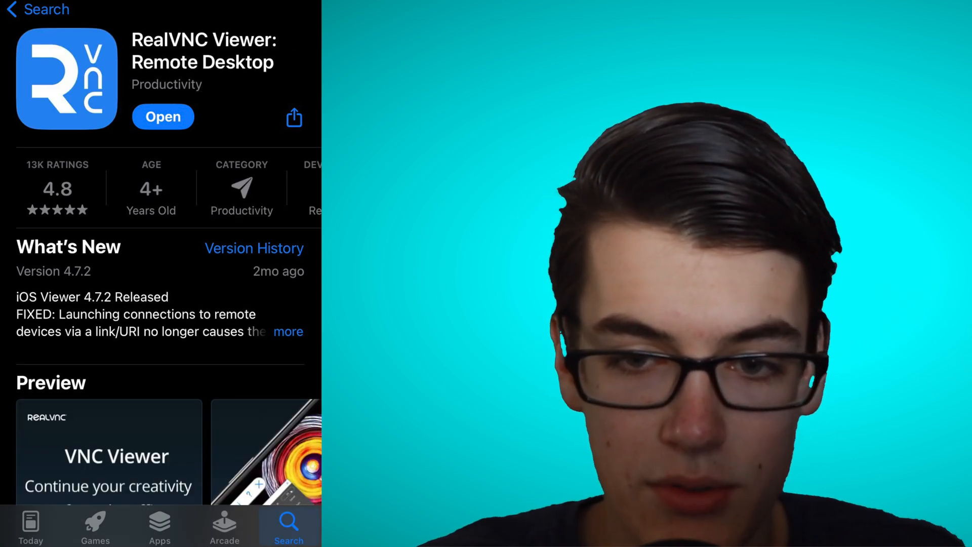
click(162, 116)
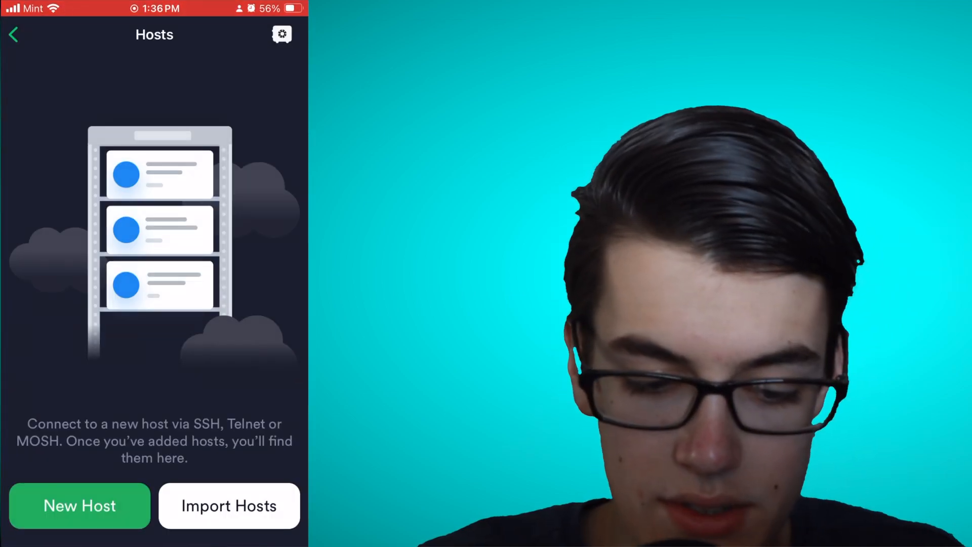
Add a new host with hostname raspberrypi and save it
click(79, 505)
text(raspbe)
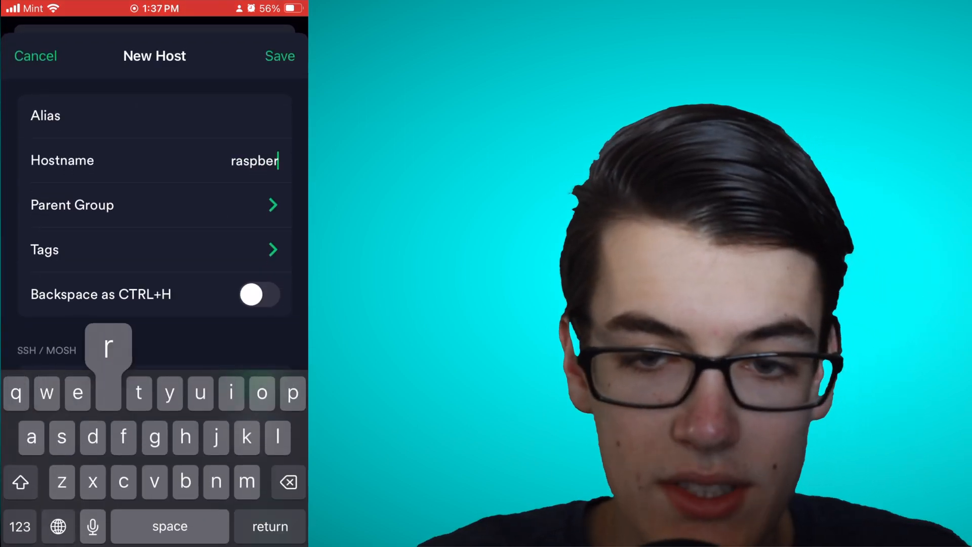
text(rypi)
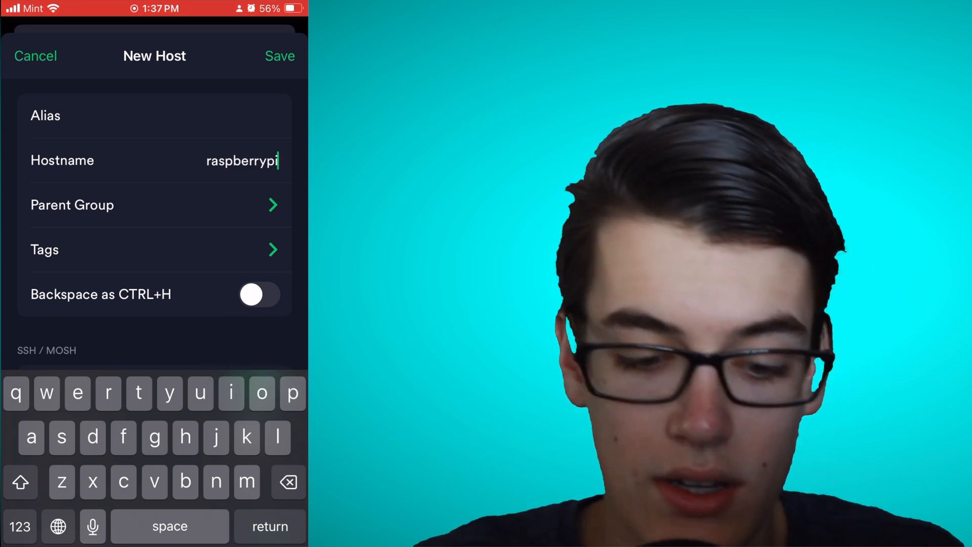
click(279, 56)
text(raspbe)
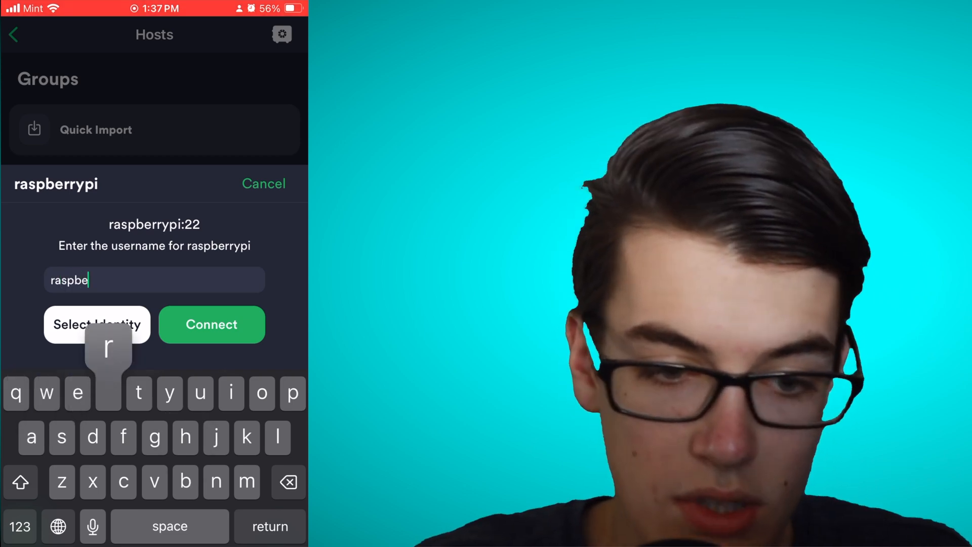
Connect to raspberrypi with username raspberry and begin entering the login password
click(210, 324)
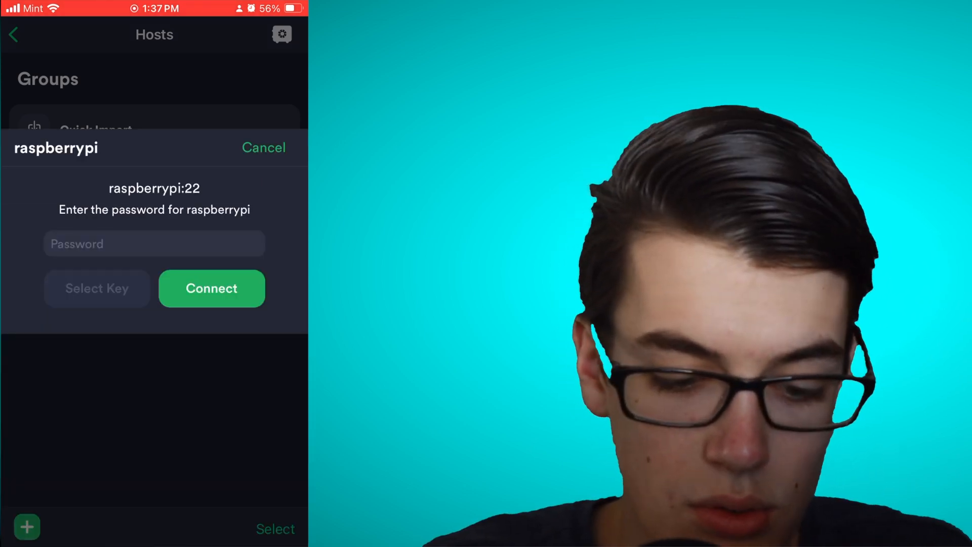
click(212, 287)
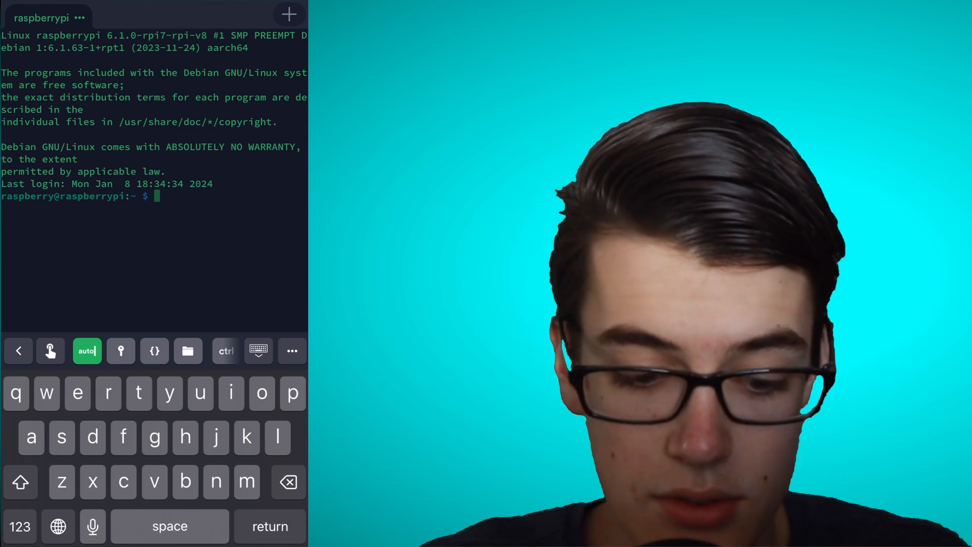
Run sudo apt-get install tightvncserver in the SSH session via the autocomplete suggestion
text(sudo a)
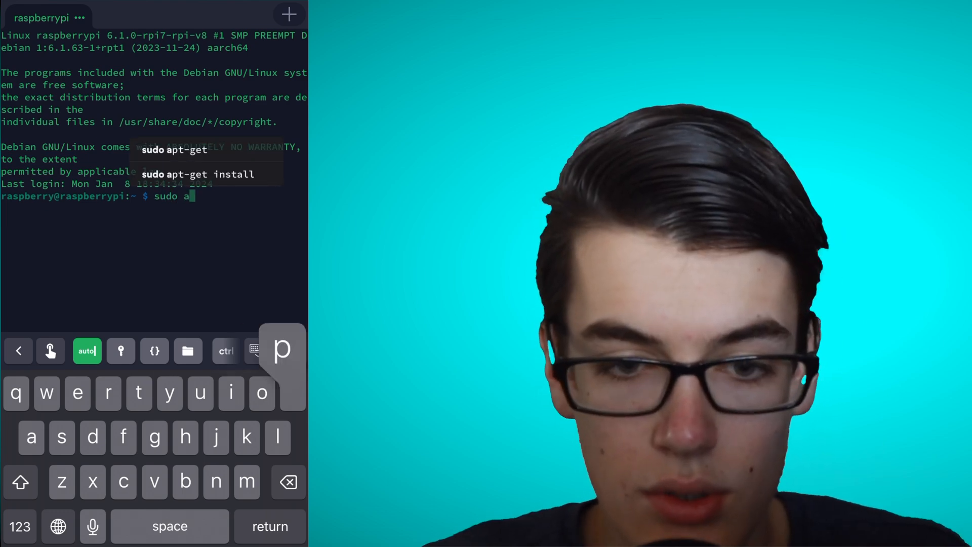
click(175, 149)
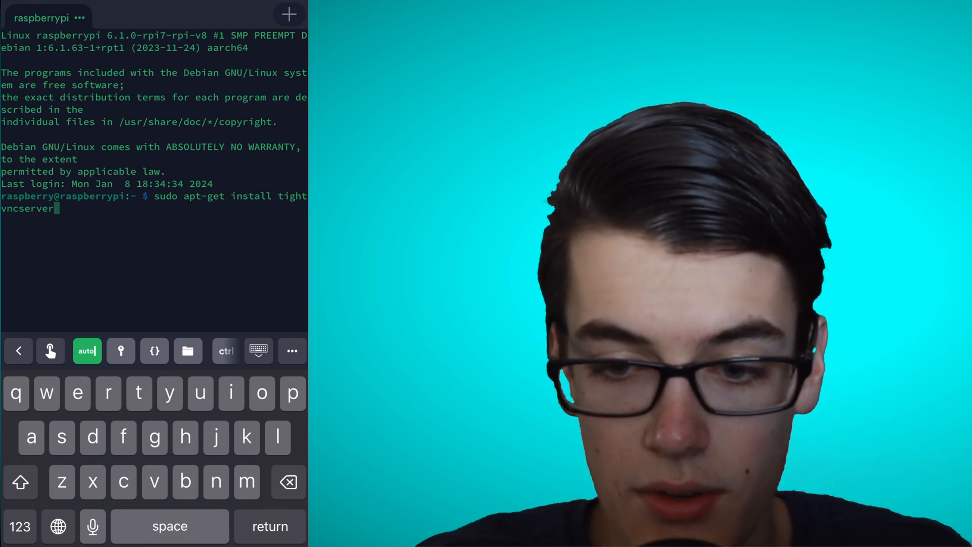
key(return)
text(tightv)
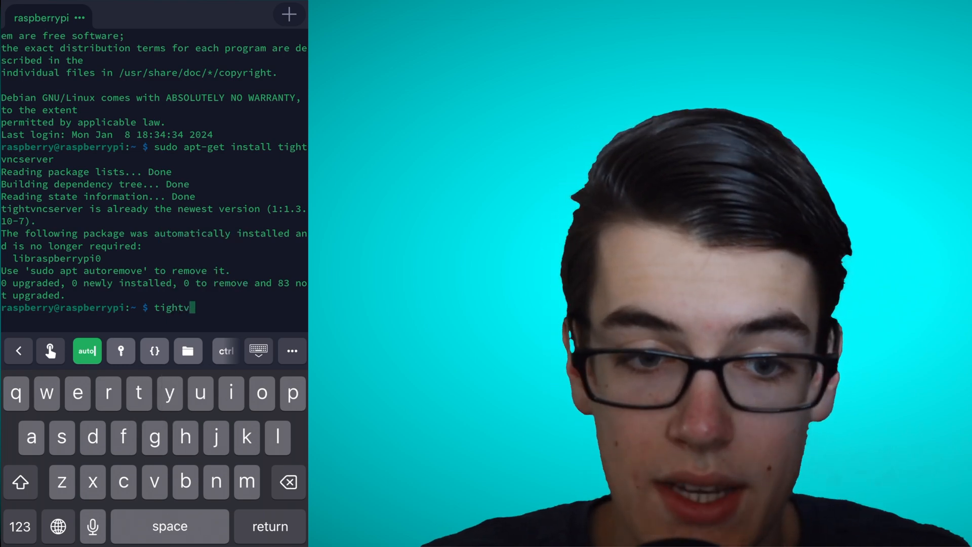
Start tightvncserver, set and verify a desktop password, and answer n to the view-only password
text(ncserver)
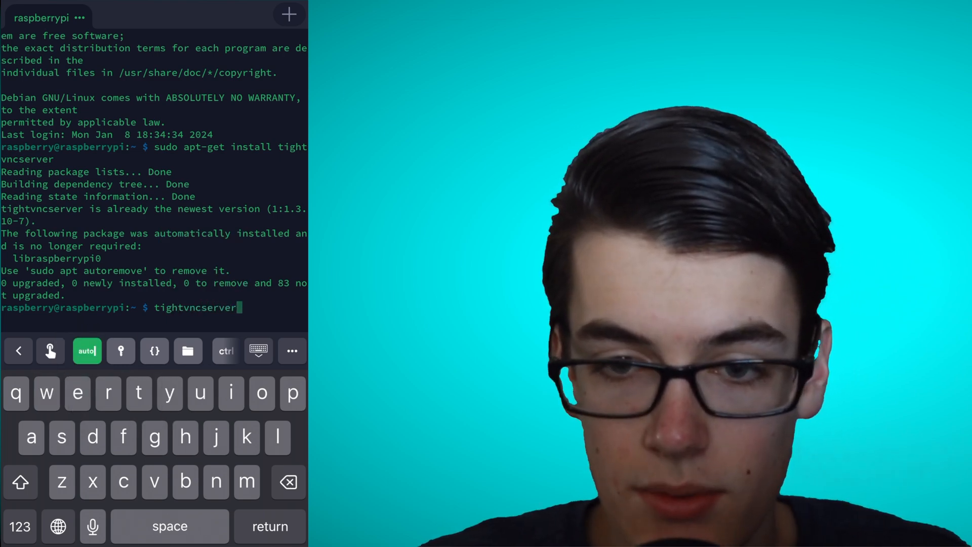
key(Return)
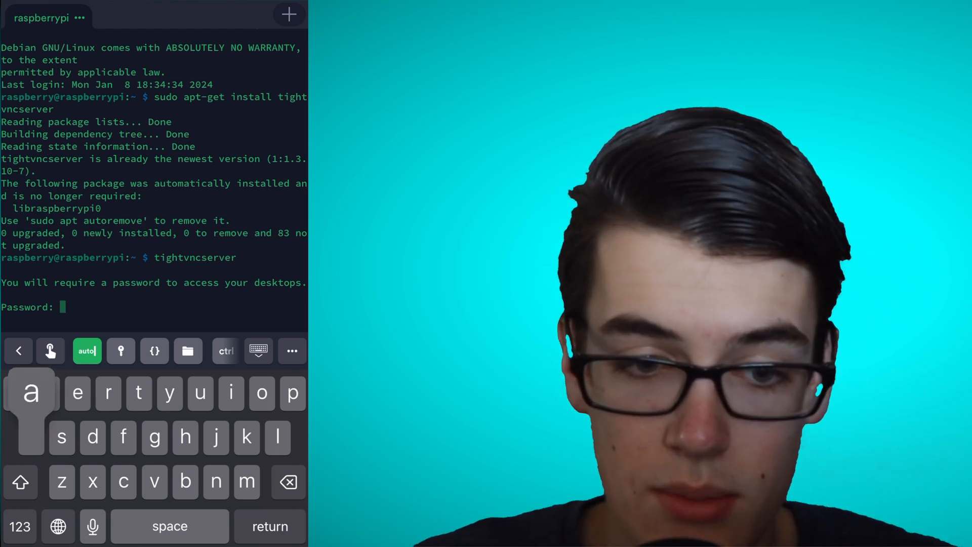
key(return)
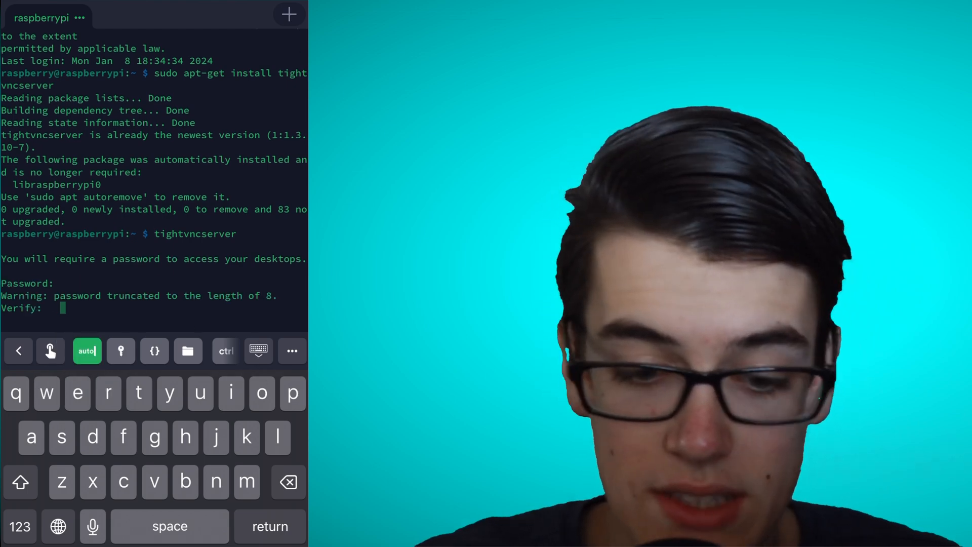
click(231, 393)
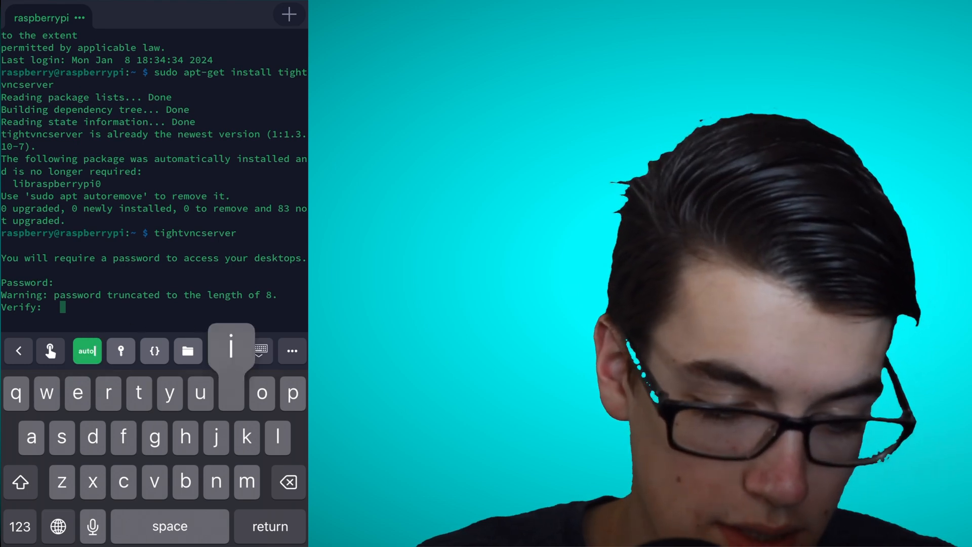
key(return)
text(n)
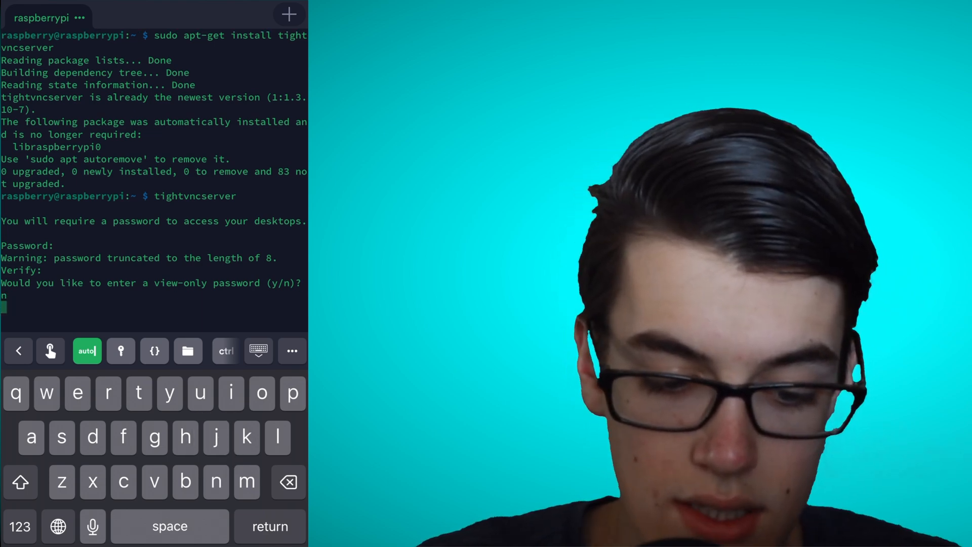
key(return)
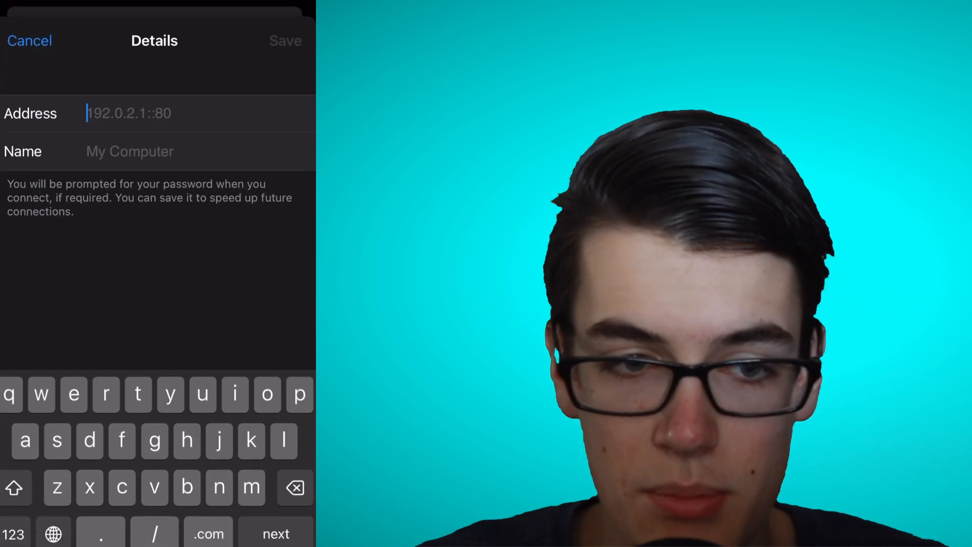
Save a new connection with address raspberrypi:1 named RaspberryPi
text(raspberrypi:1)
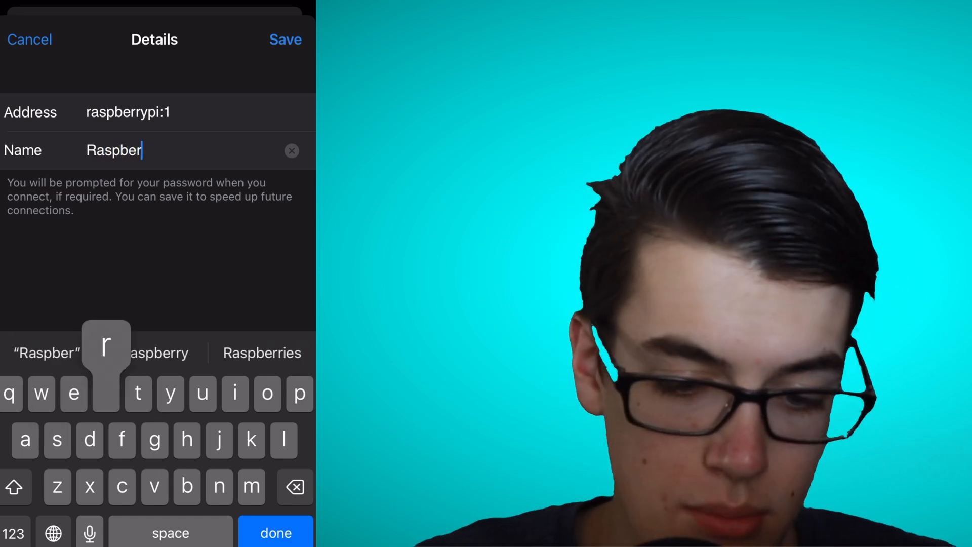
text(ryPi)
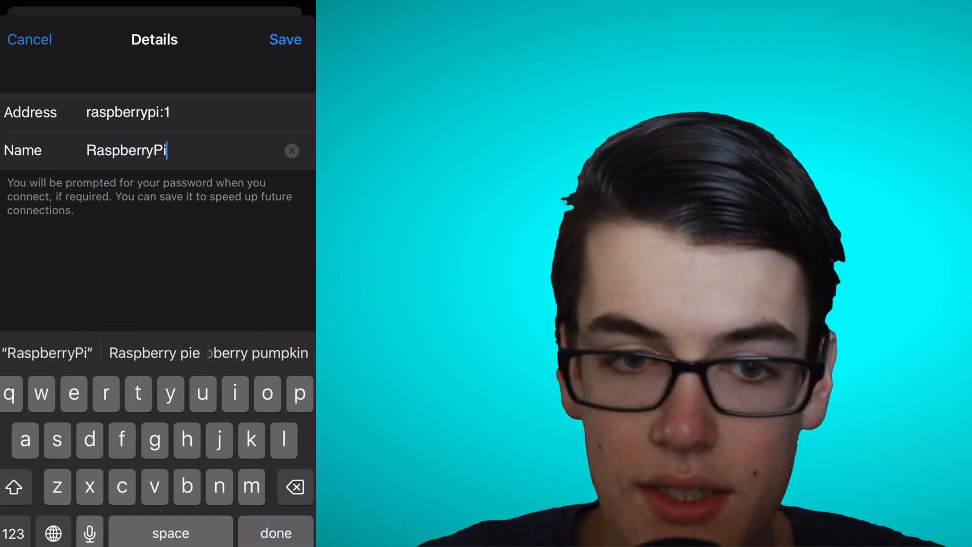
click(286, 39)
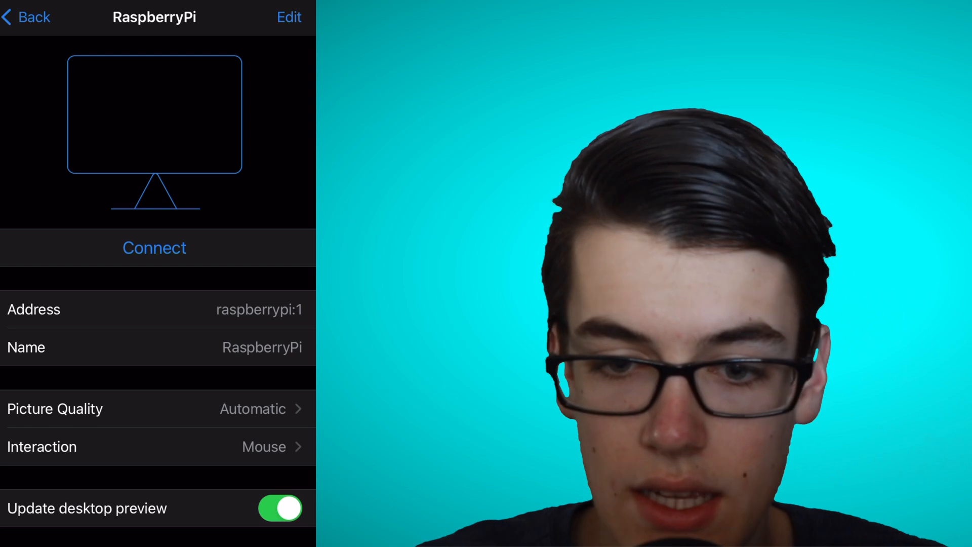
Connect to RaspberryPi, accept the unencrypted warning and submit the VNC password
click(154, 247)
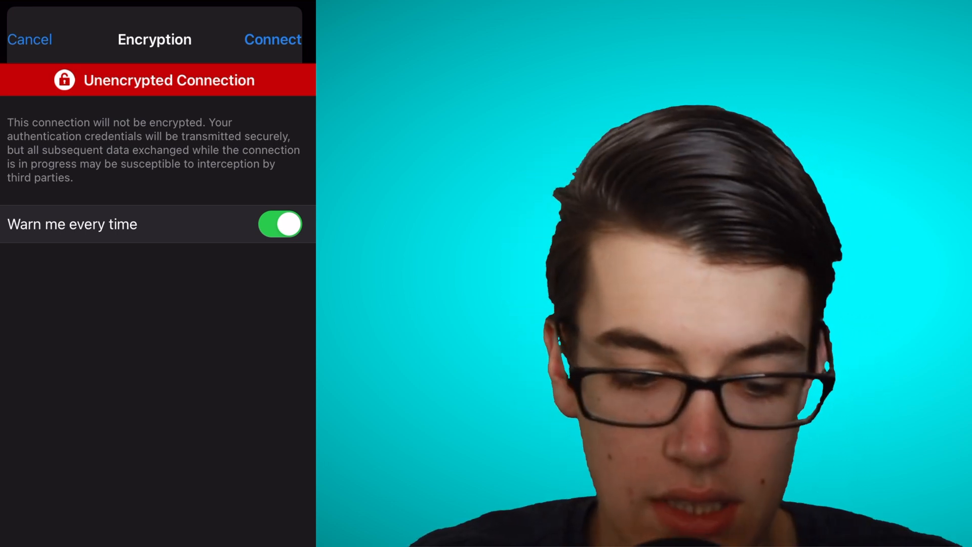
click(272, 39)
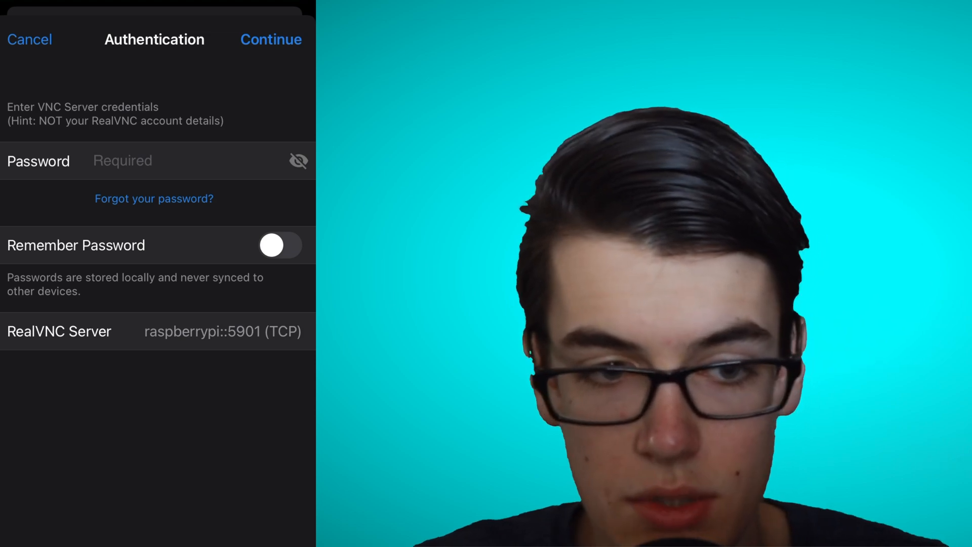
click(270, 40)
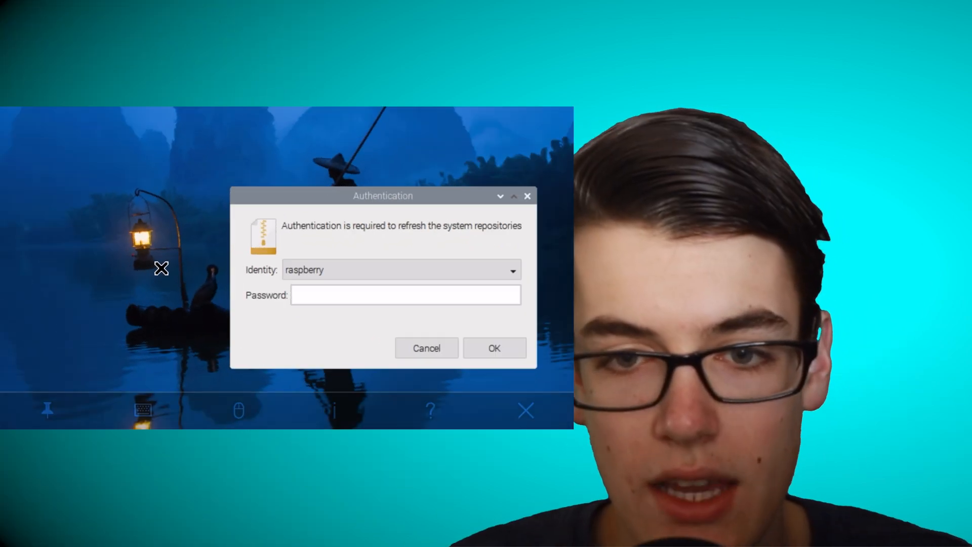